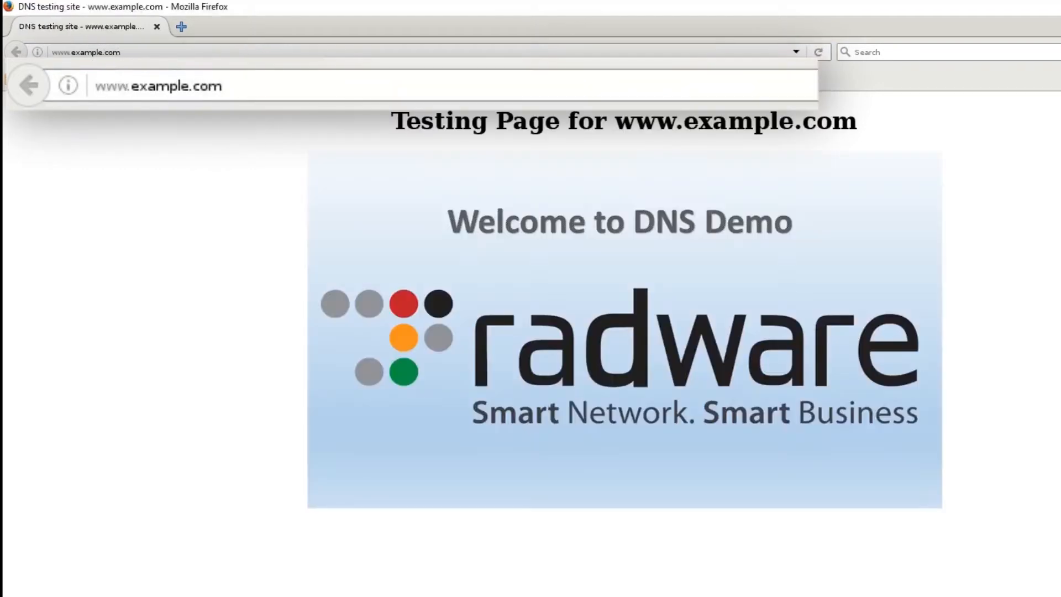
- Browse to mail.example.com in a new Firefox tab
{"action": "type", "text": "mail.ex"}
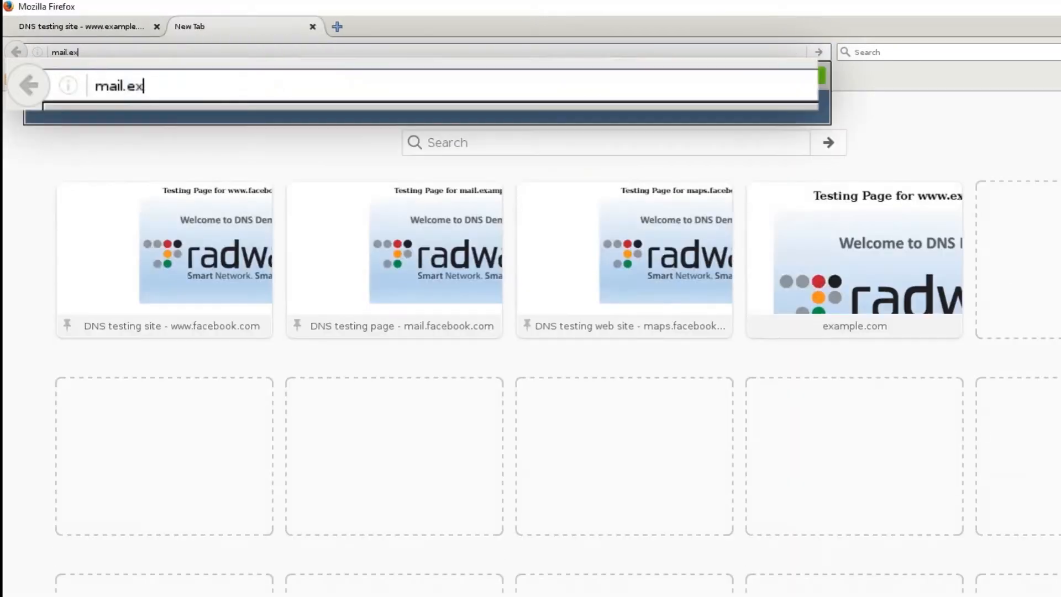
{"action": "type", "text": "ample.com"}
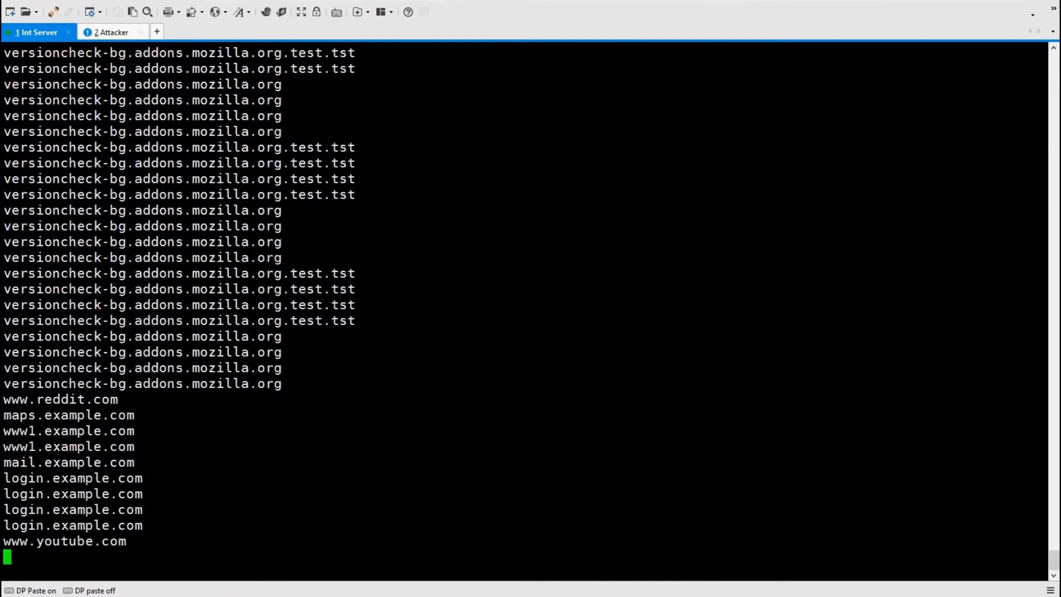
- Scroll the Int Server log of example.com subdomain queries
{"action": "scroll", "scroll_direction": "down", "scroll_amount": 3}
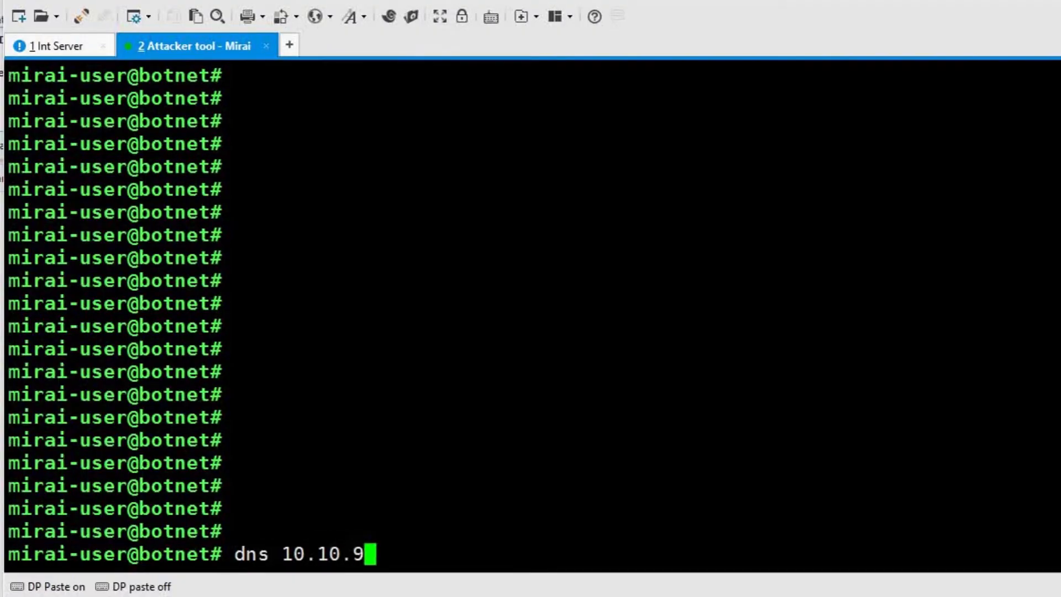
- Enter the Mirai command 'dns 10.10.93.1 300 domain=example.com' to launch the flood
{"action": "type", "text": "3.1"}
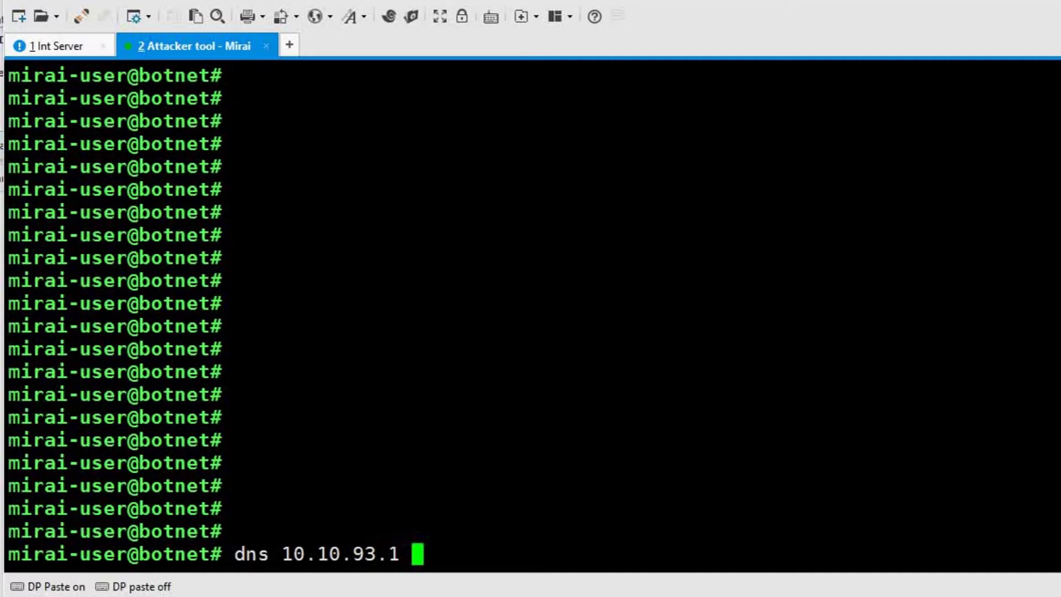
{"action": "type", "text": "300 d"}
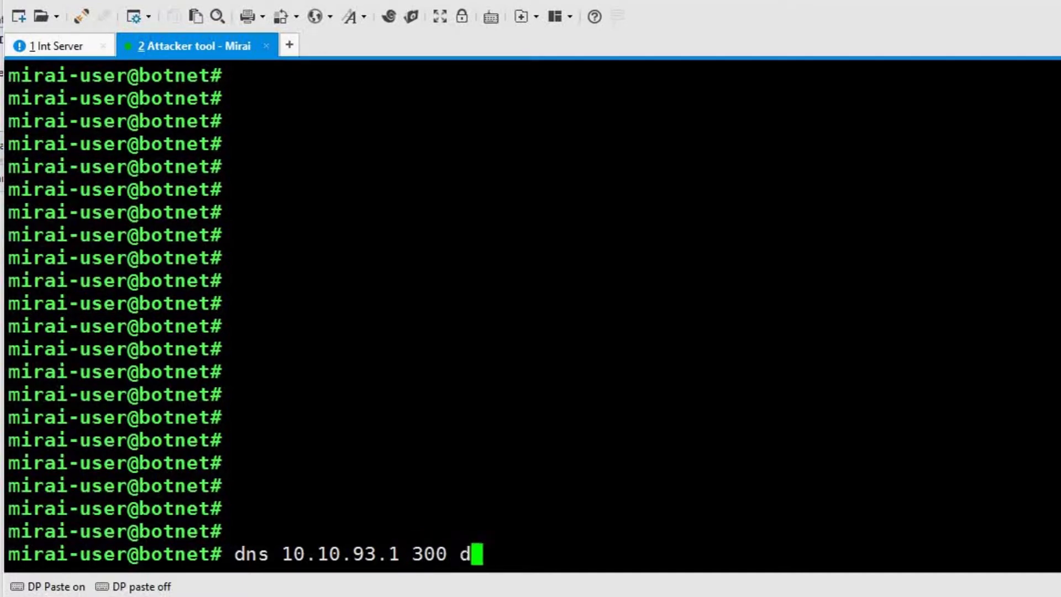
{"action": "type", "text": "omain="}
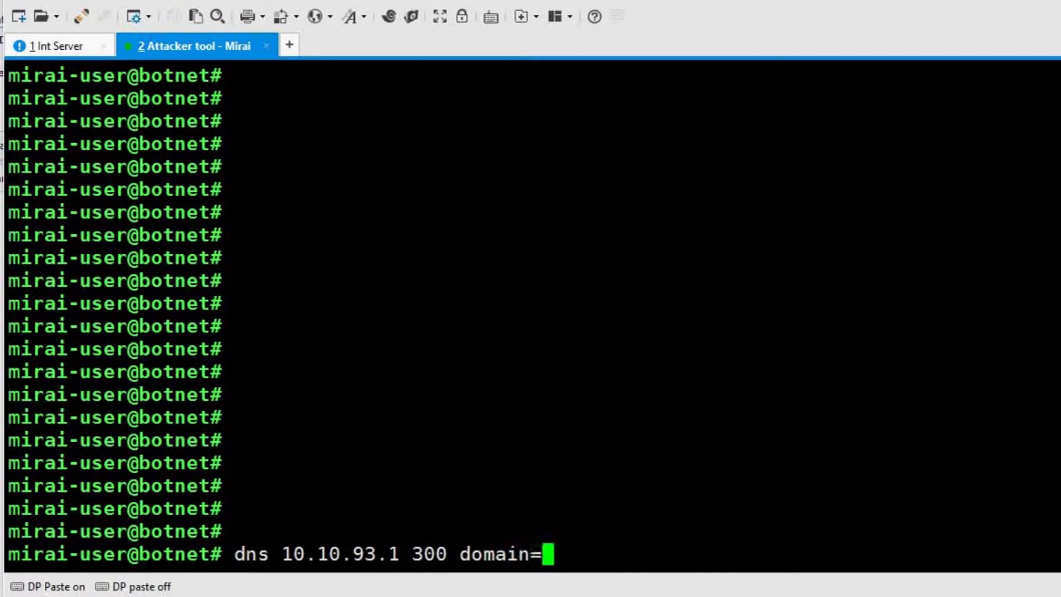
{"action": "type", "text": "exam"}
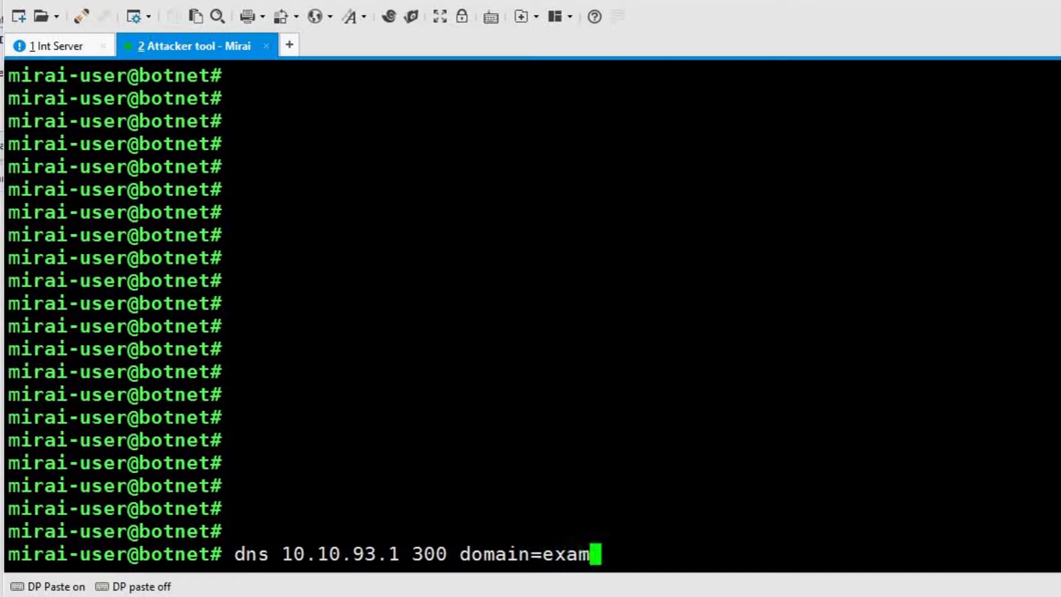
{"action": "type", "text": "ple.com"}
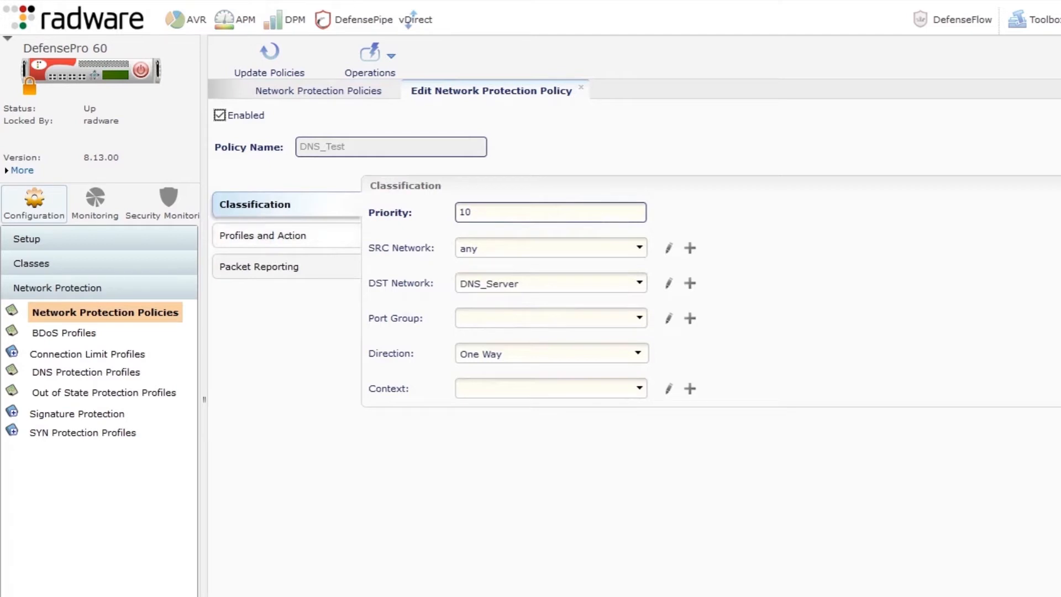
- View the DNS_Test policy's Profiles and Action and open its DNS_Test DNS profile
{"action": "left_click", "coordinate": [263, 235]}
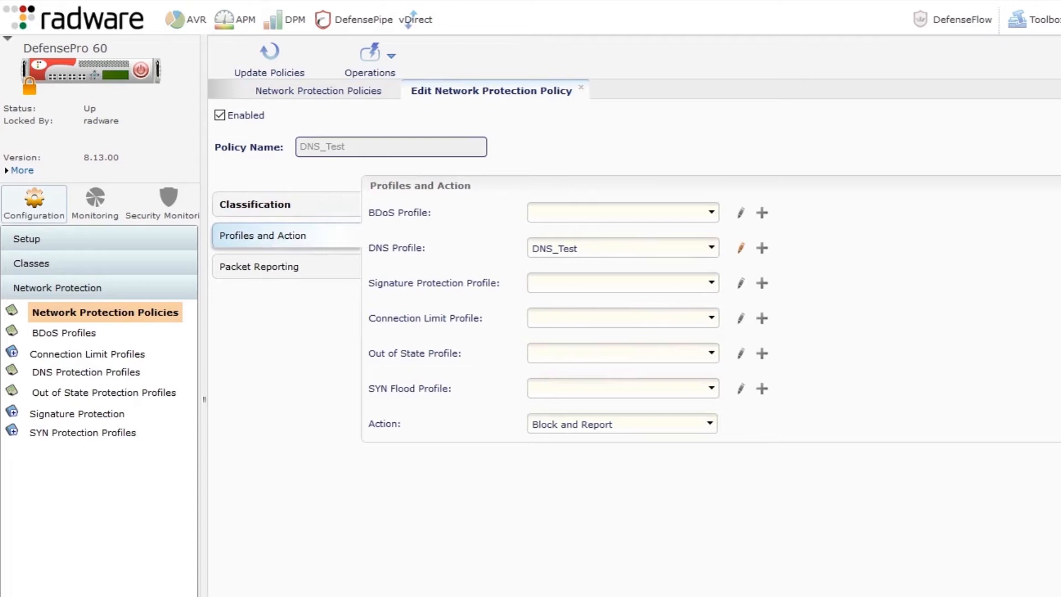
{"action": "left_click", "coordinate": [741, 248]}
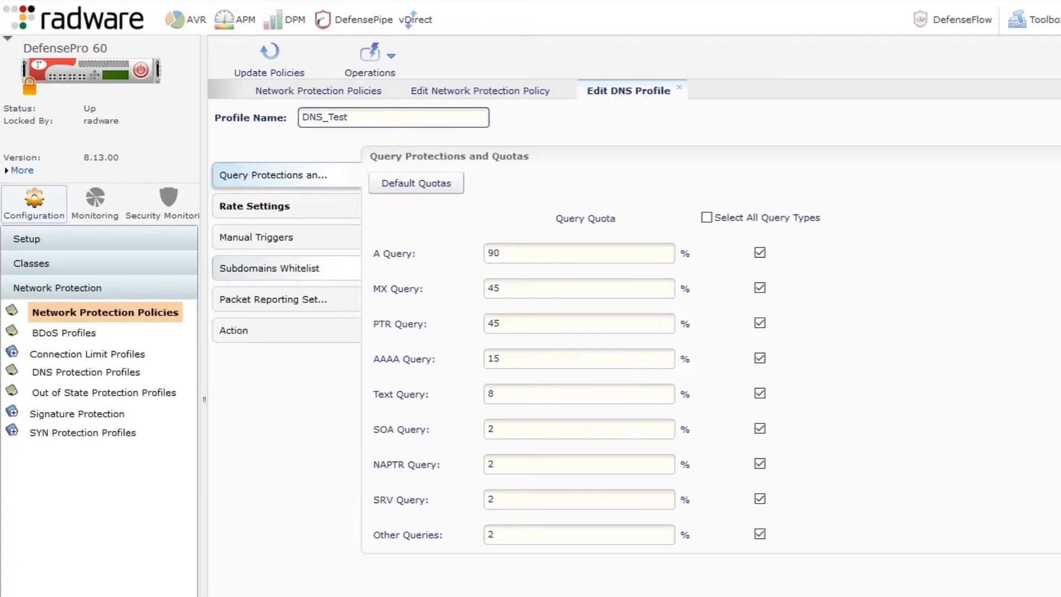
- Link the profile's Subdomains Whitelist to the DNS_Test policy and return to the policy list
{"action": "left_click", "coordinate": [269, 267]}
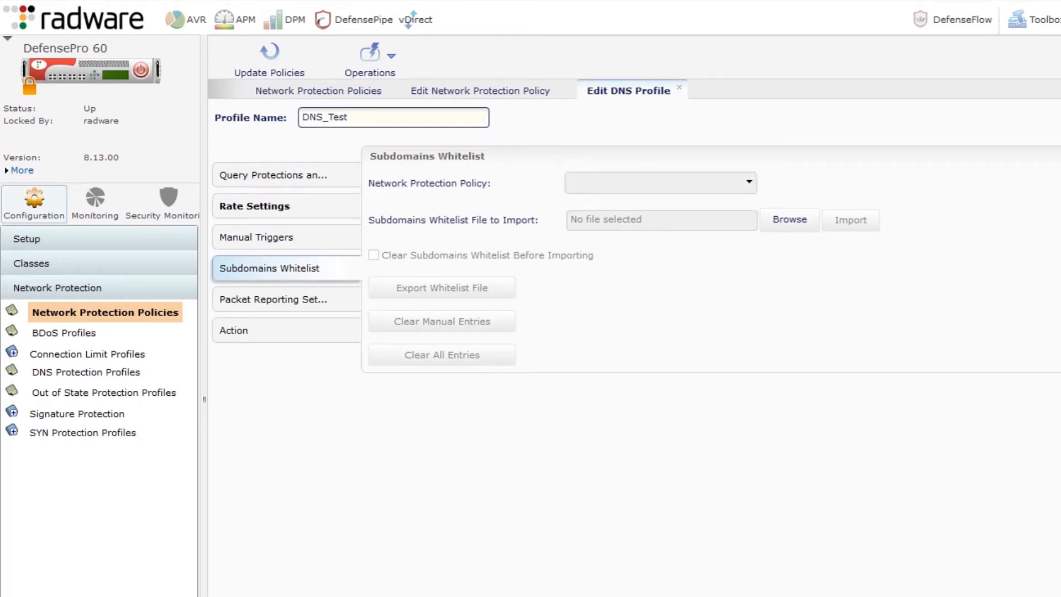
{"action": "left_click", "coordinate": [659, 183]}
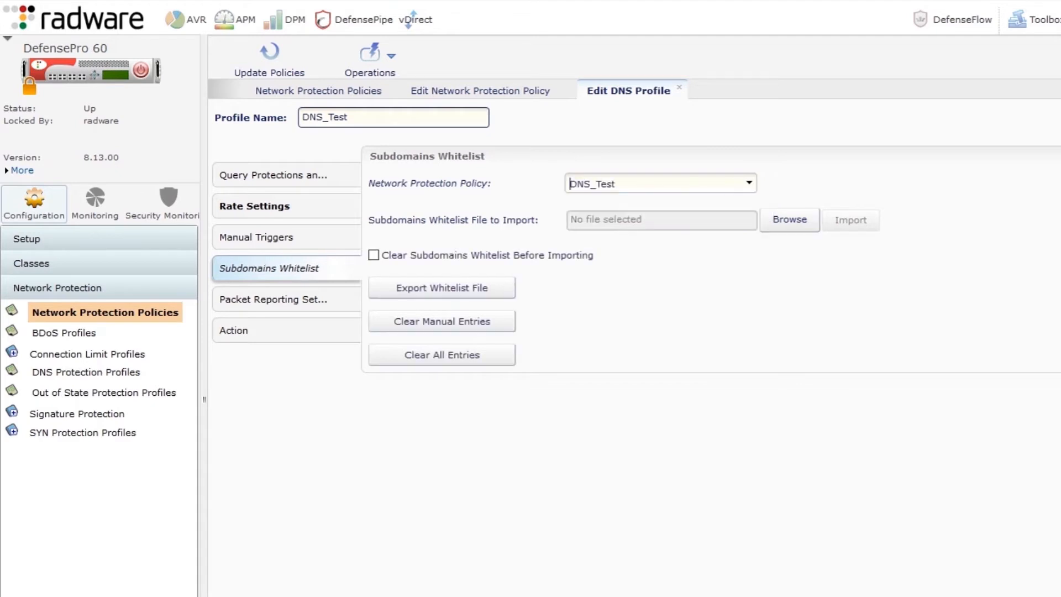
{"action": "left_click", "coordinate": [441, 286]}
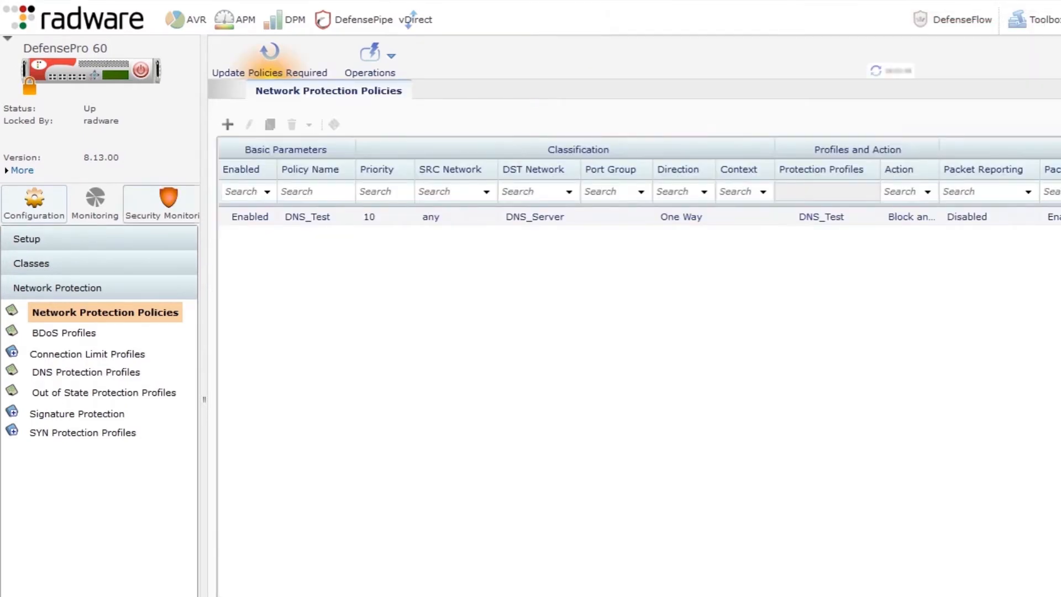
- Open the Top Queried Domain Names Report under Security Monitoring for DNS_Test
{"action": "left_click", "coordinate": [162, 203]}
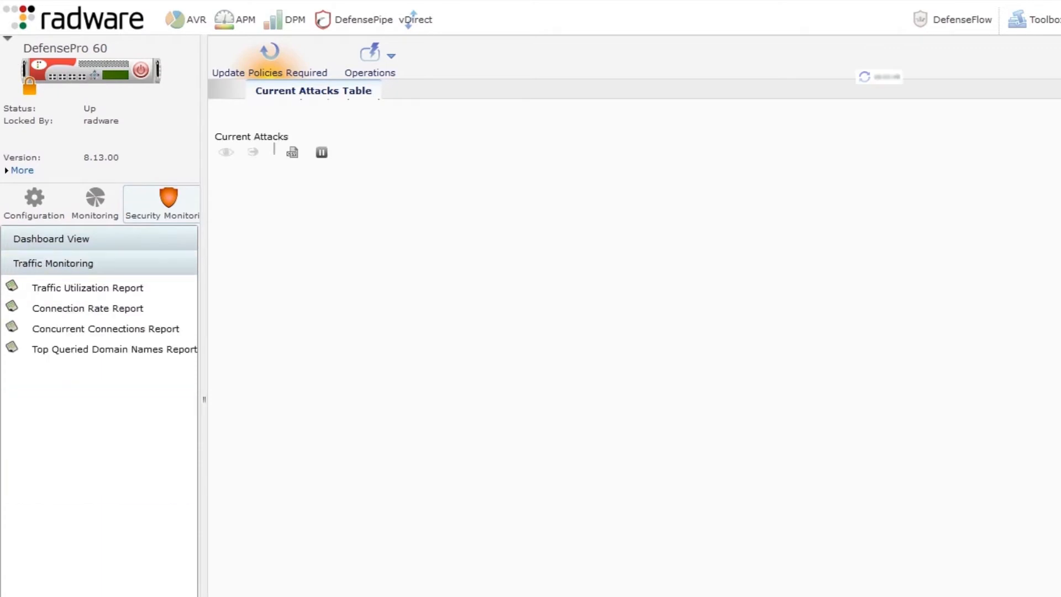
{"action": "left_click", "coordinate": [113, 348]}
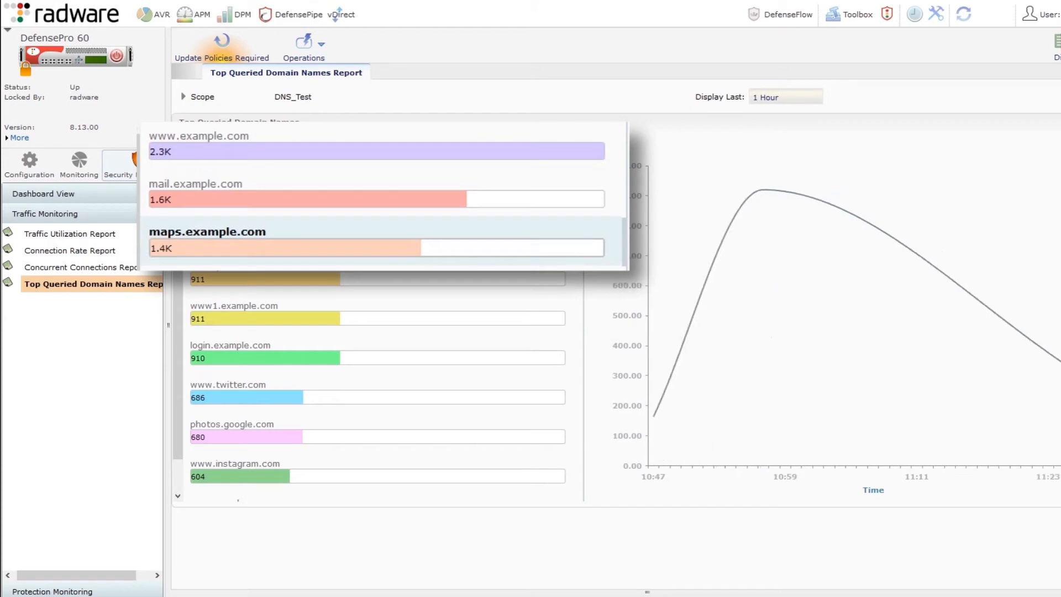
- Open DNS Traffic Monitoring Reports and show Last Sample Statistics for DNS_Test1
{"action": "left_click", "coordinate": [86, 286]}
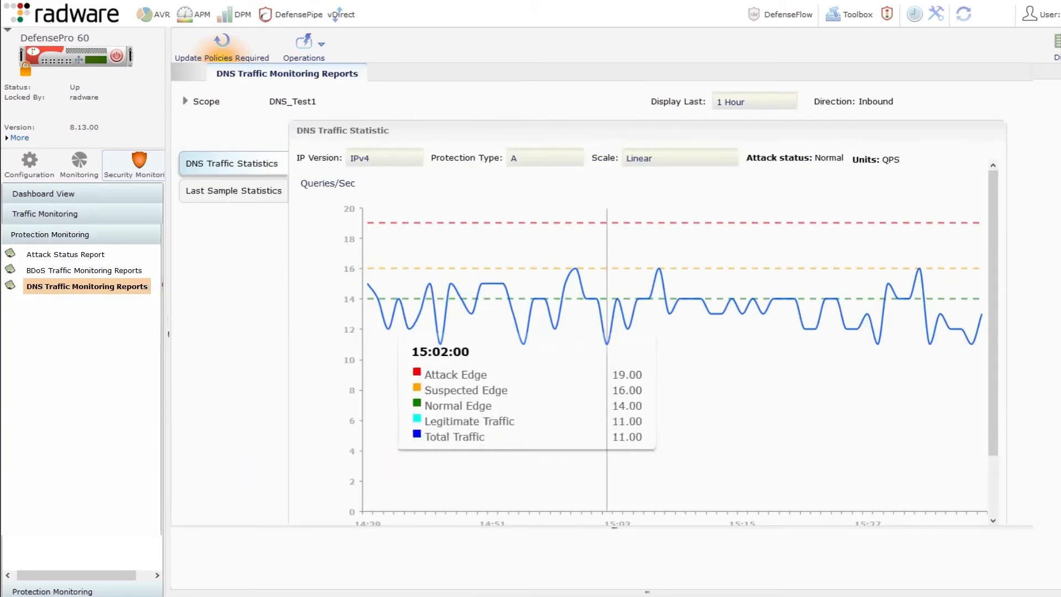
{"action": "mouse_move", "coordinate": [648, 308]}
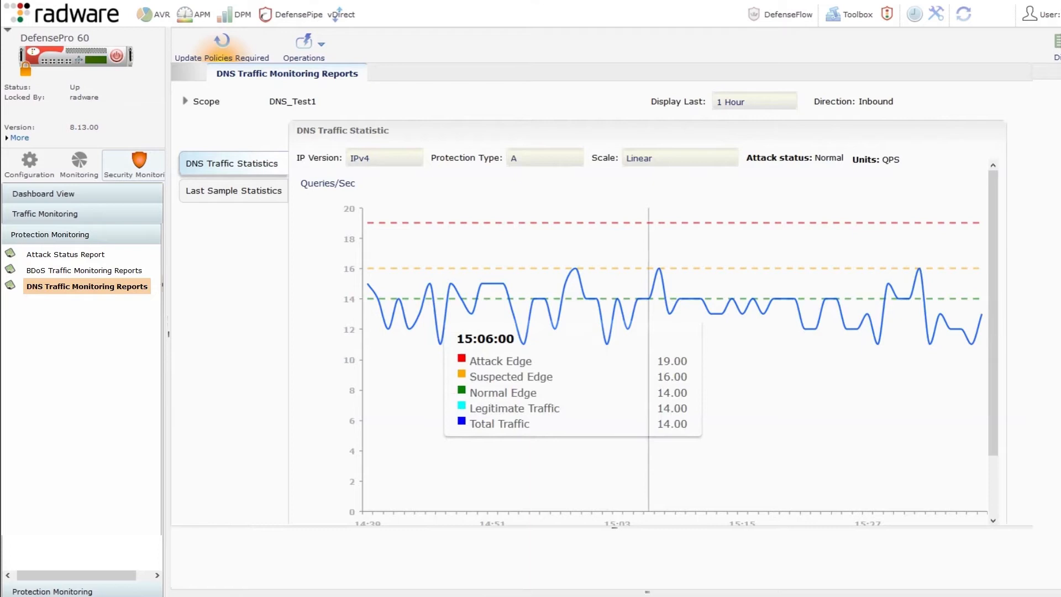
{"action": "mouse_move", "coordinate": [700, 297]}
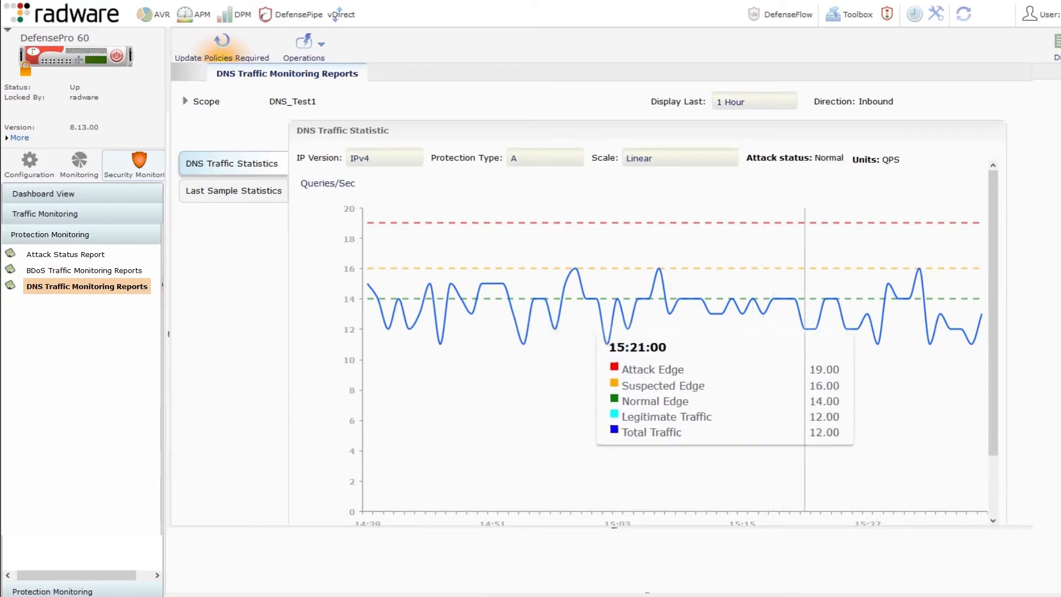
{"action": "mouse_move", "coordinate": [835, 297]}
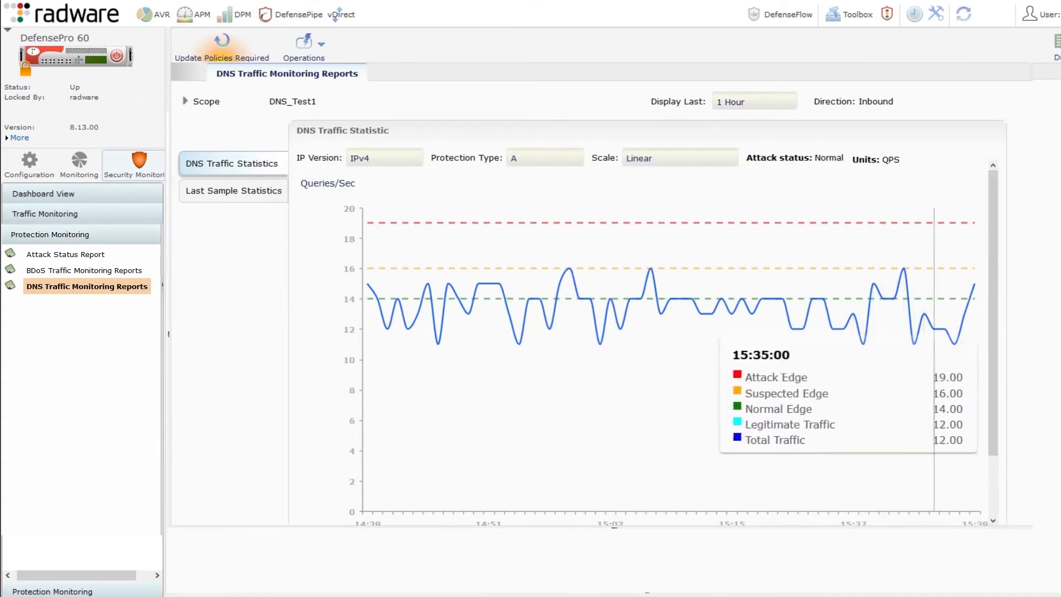
{"action": "mouse_move", "coordinate": [428, 305]}
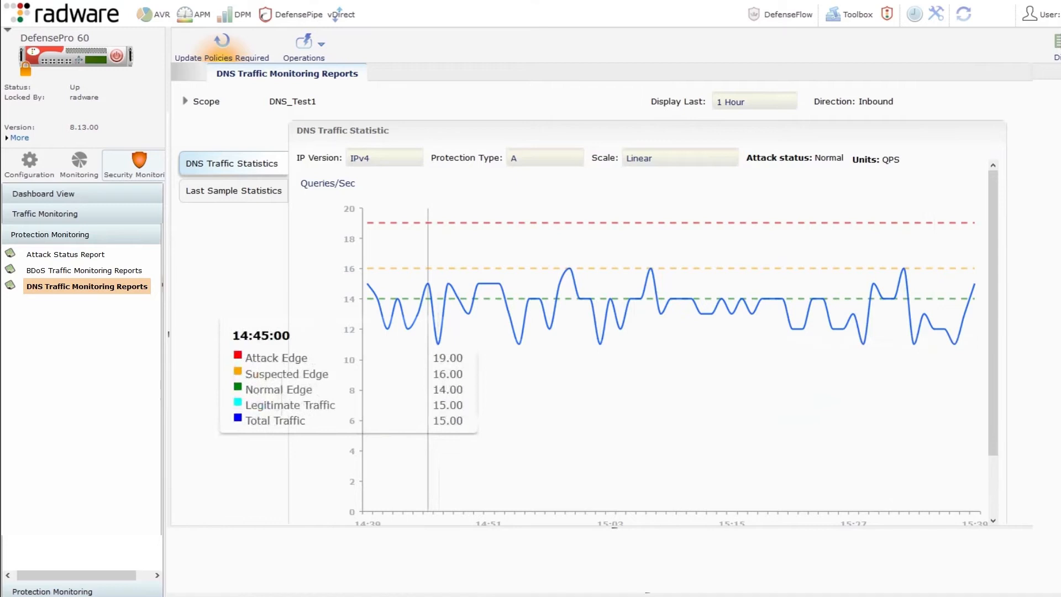
{"action": "mouse_move", "coordinate": [609, 439]}
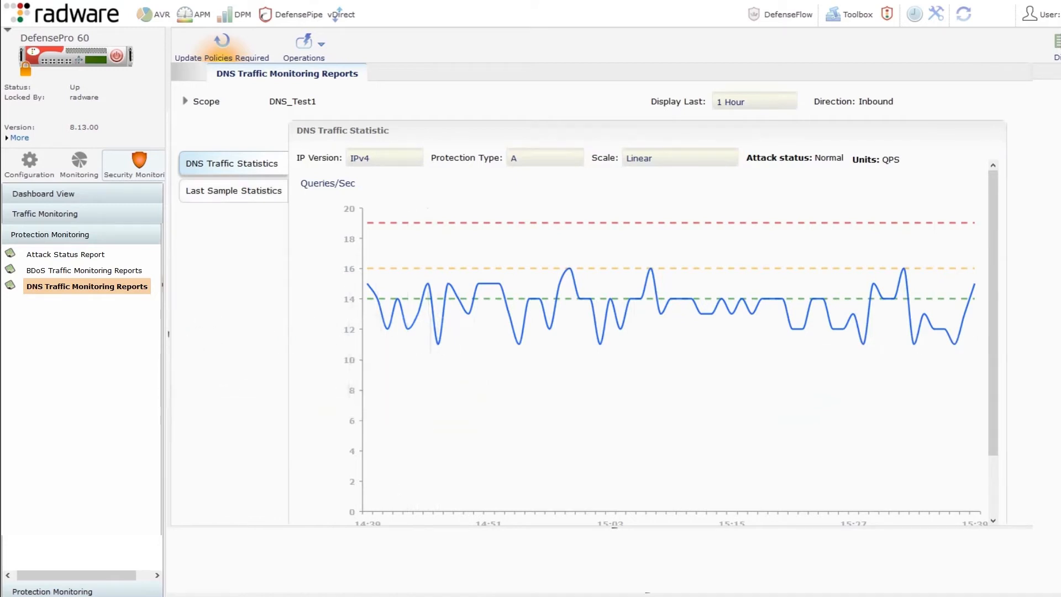
{"action": "left_click", "coordinate": [233, 190]}
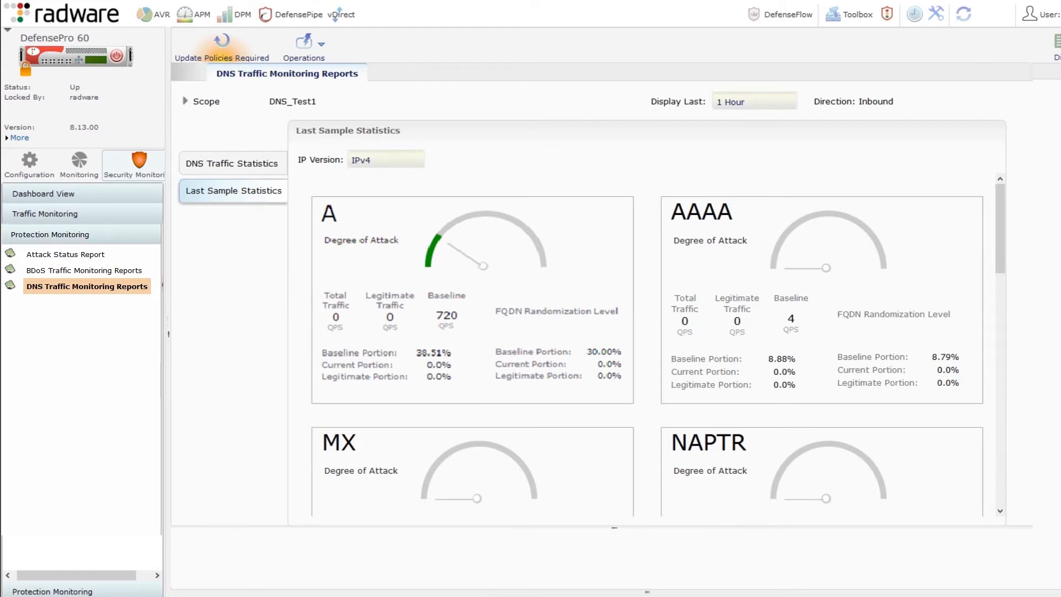
- Open the Ongoing Attacks Monitor showing the DNS flood on DNS_Test1
{"action": "left_click", "coordinate": [44, 213]}
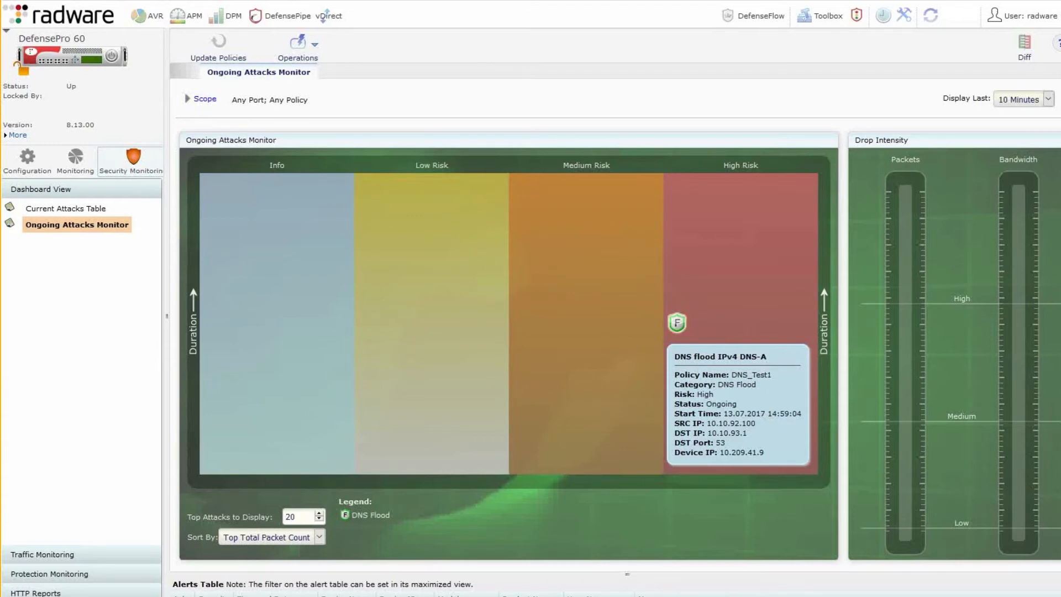
- Open the DNS flood's Attack Details and view its Info and Footprint matching dns-subdomain example.com
{"action": "double_click", "coordinate": [676, 321]}
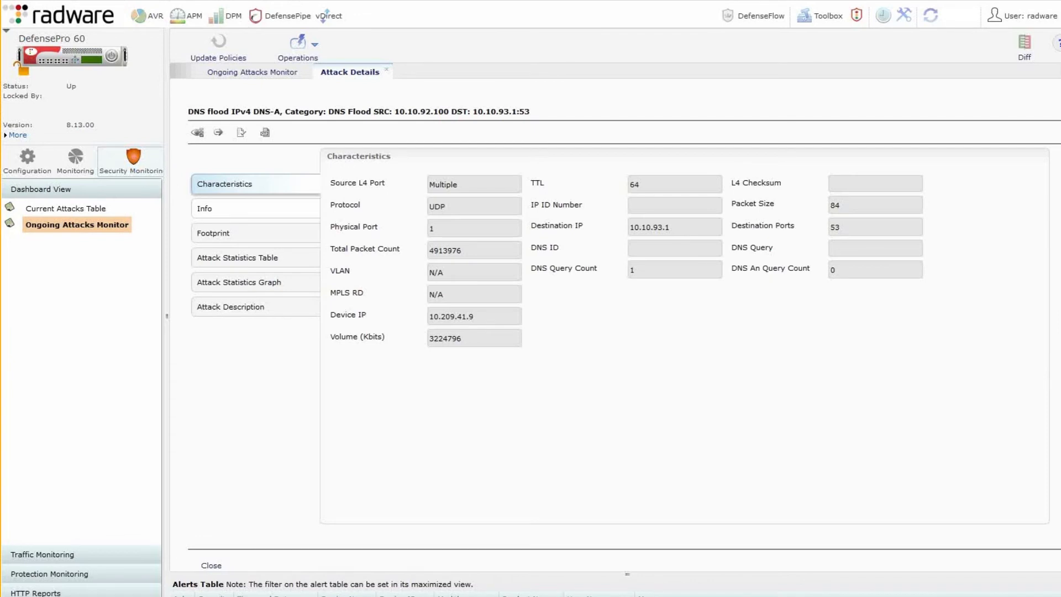
{"action": "left_click", "coordinate": [223, 209]}
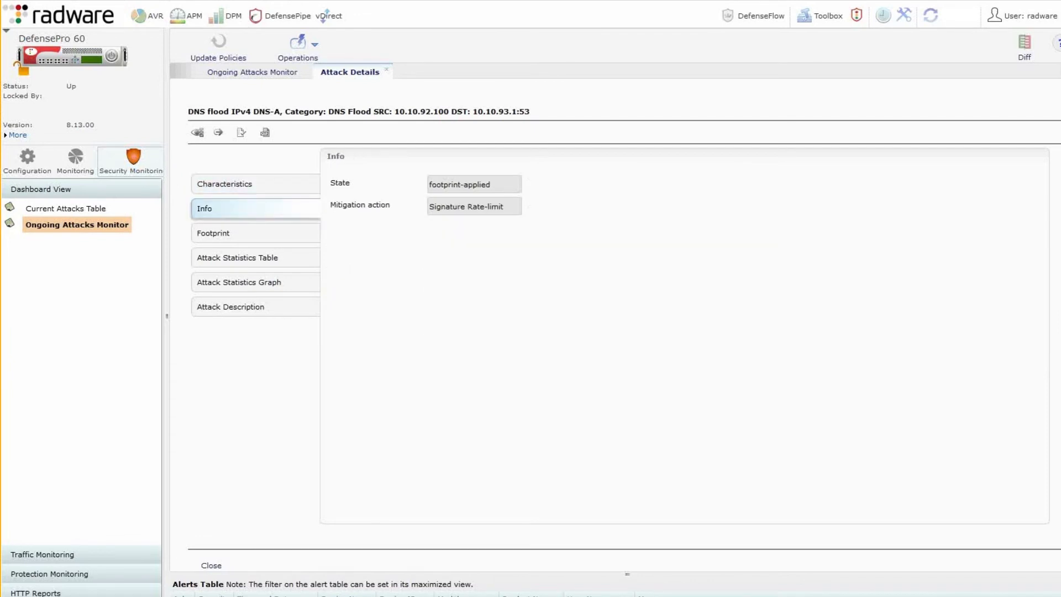
{"action": "left_click", "coordinate": [213, 233]}
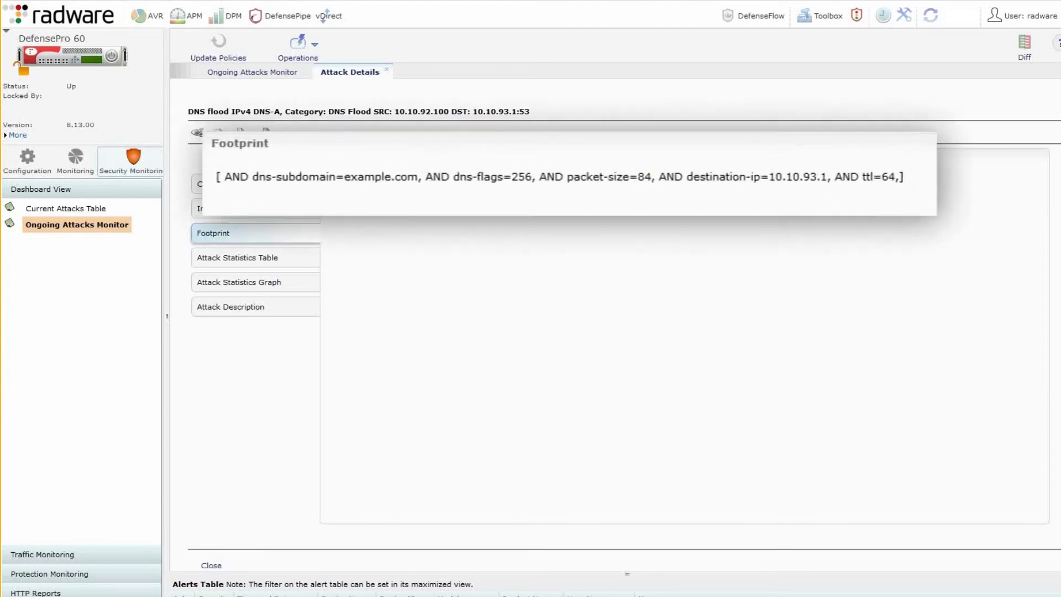
- Show the attack's whitelisted subdomains (www, mail, maps, www1, login) and return to the Current Attacks Table
{"action": "double_click", "coordinate": [357, 176]}
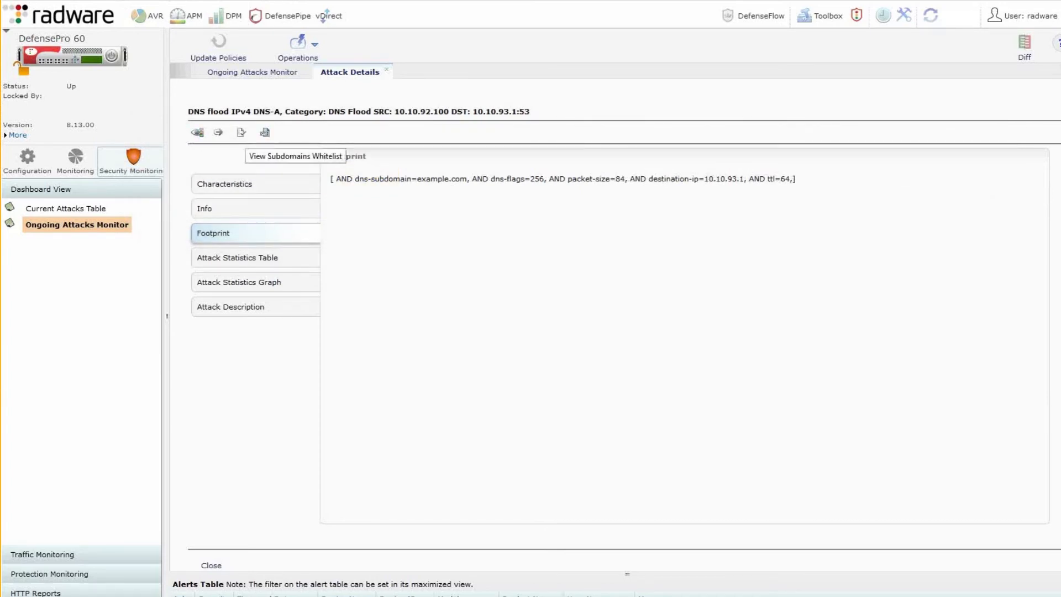
{"action": "left_click", "coordinate": [296, 155]}
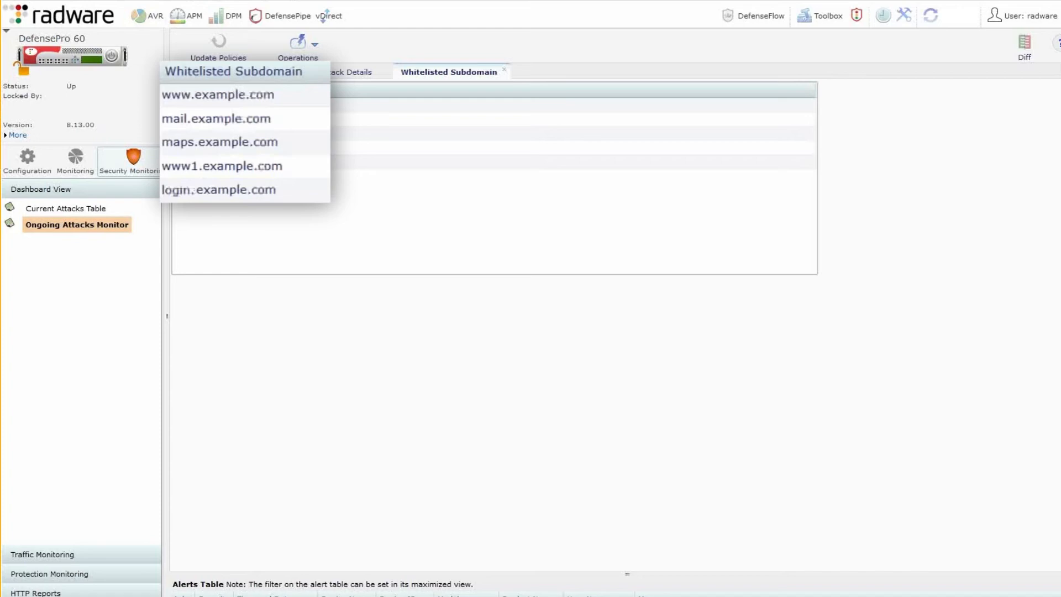
{"action": "left_click", "coordinate": [65, 208]}
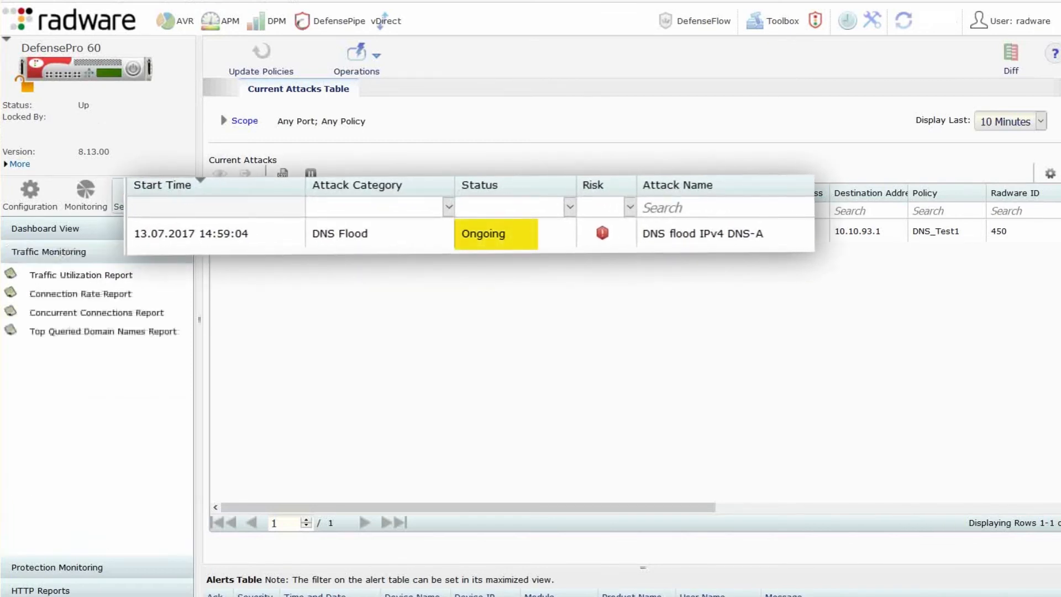
- View DNS last-sample statistics and the Traffic Utilization Report showing flood traffic dropping to zero
{"action": "left_click", "coordinate": [99, 332]}
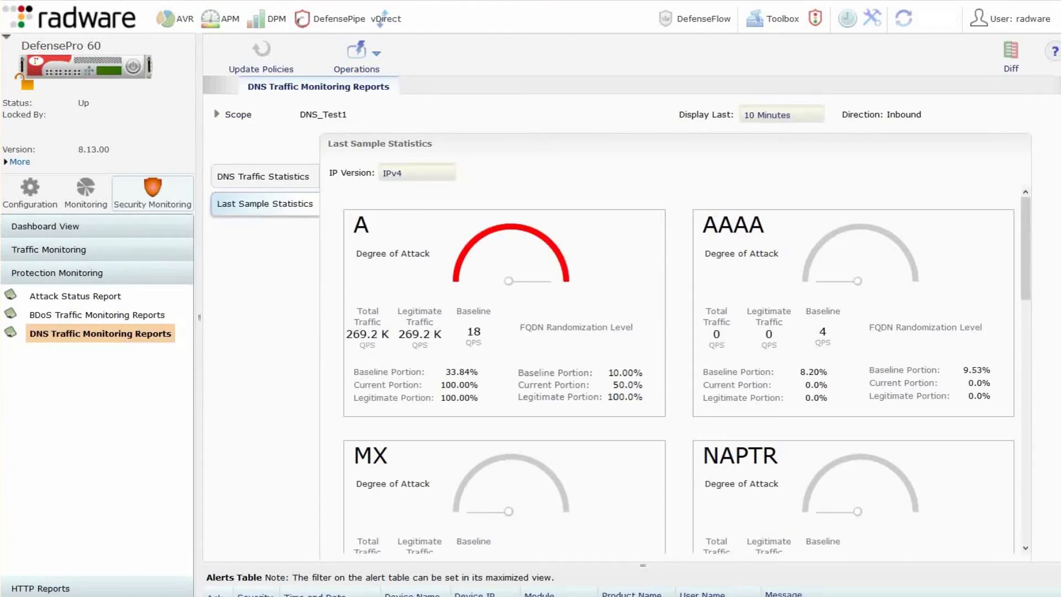
{"action": "left_click", "coordinate": [48, 251]}
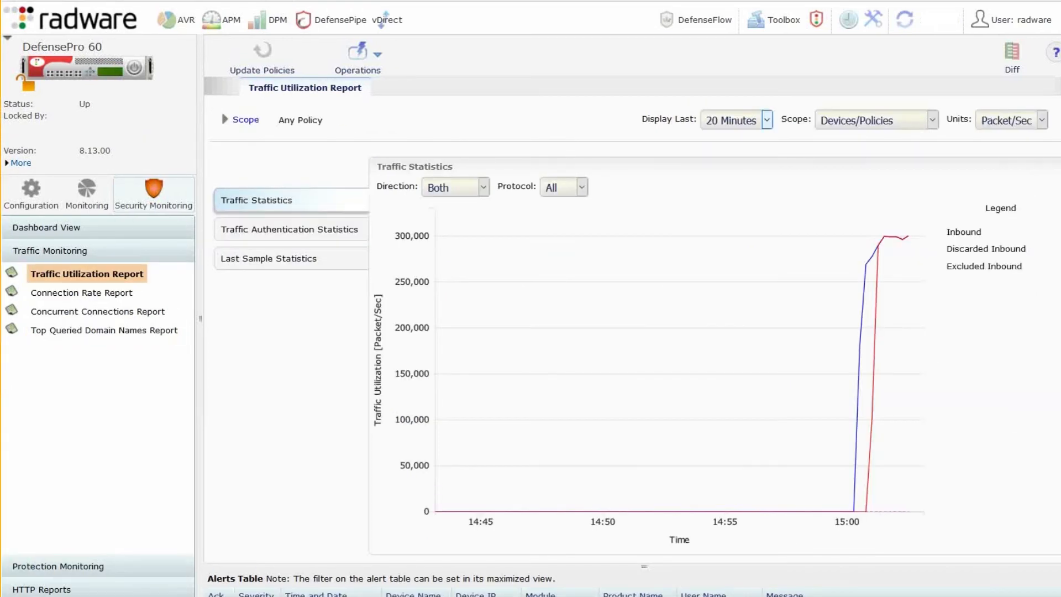
{"action": "mouse_move", "coordinate": [860, 512]}
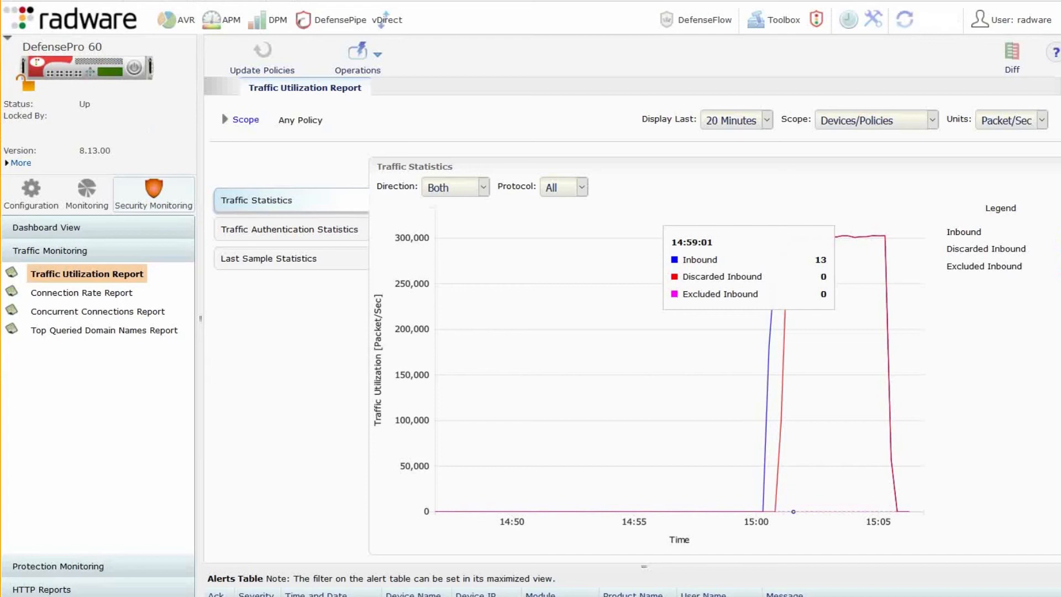
- Return to Dashboard View and show the Current Attacks Table
{"action": "left_click", "coordinate": [47, 228]}
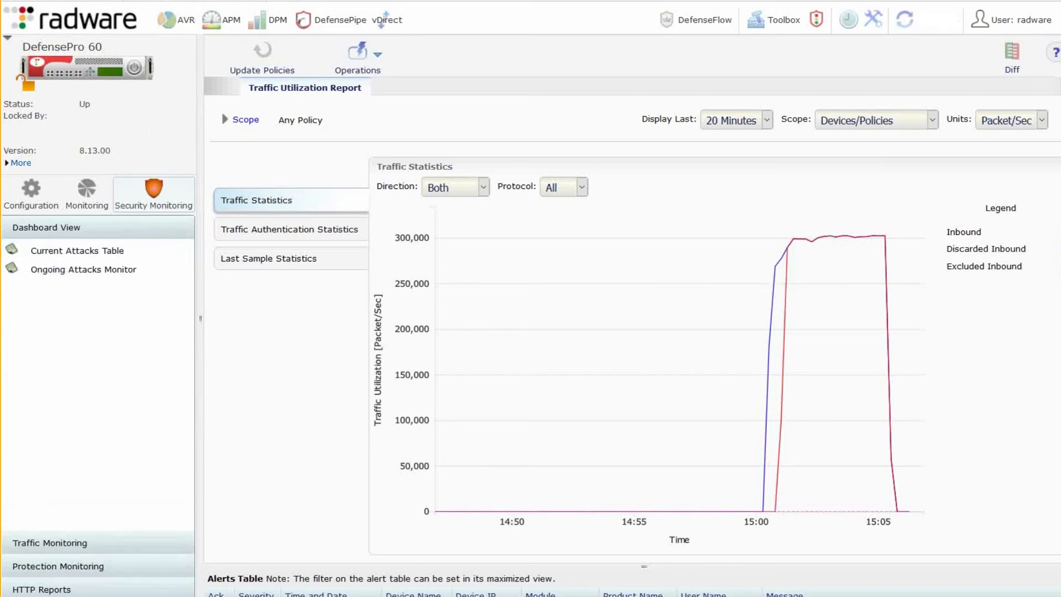
{"action": "left_click", "coordinate": [77, 251]}
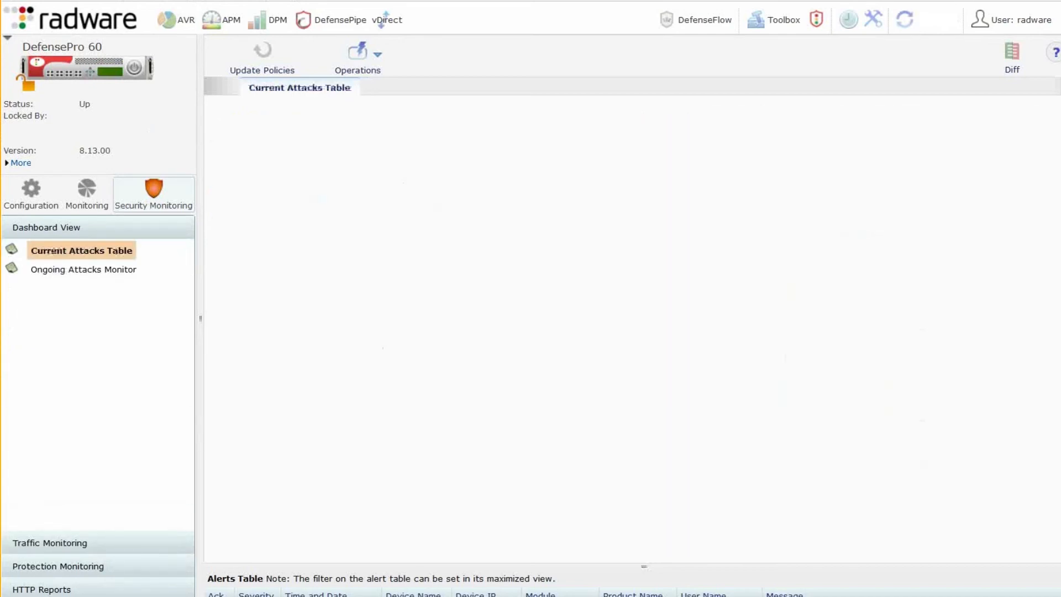
{"action": "left_click", "coordinate": [81, 249]}
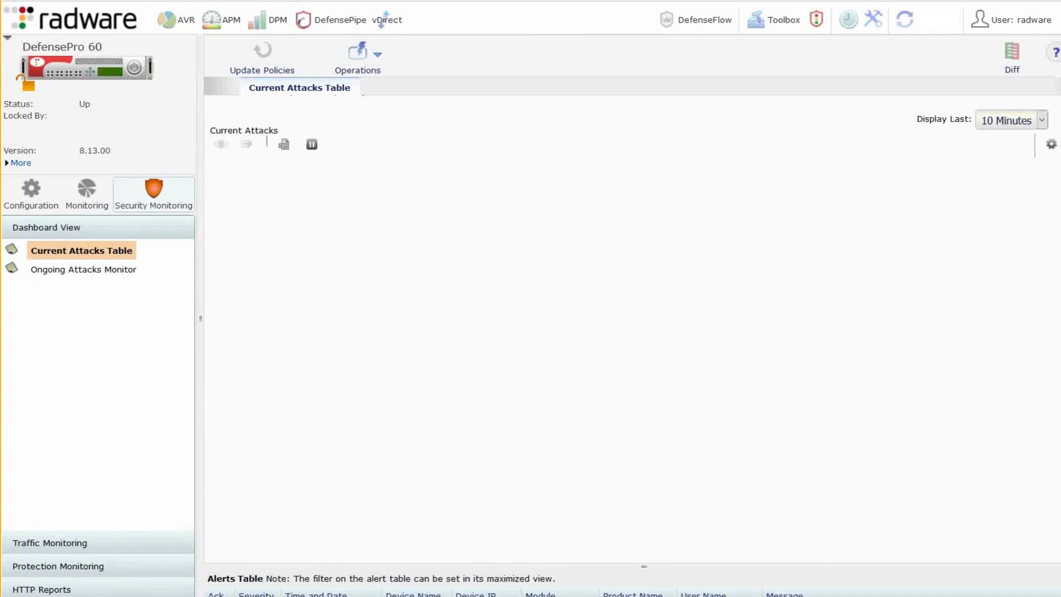